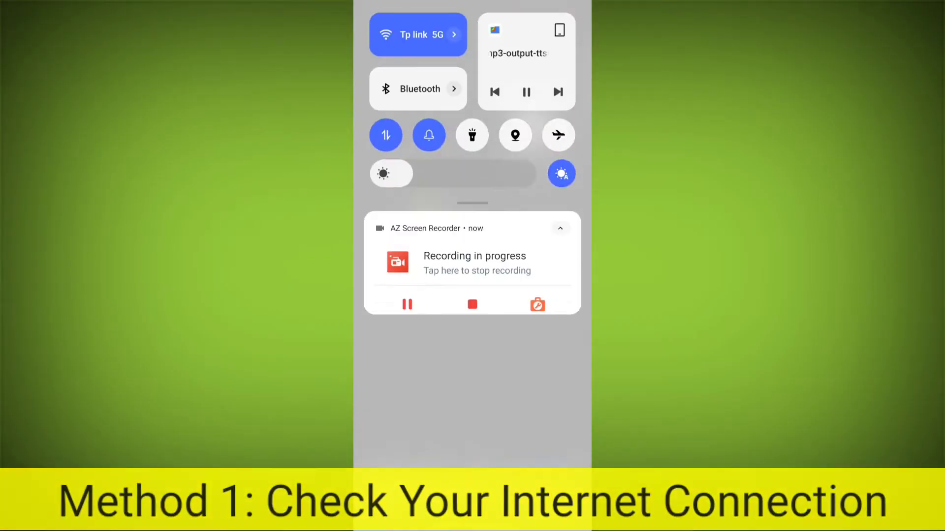
Step: Check in Quick Settings that Wi-Fi is connected to Tp link 5G, then return home
{"action": "left_click", "coordinate": [418, 35]}
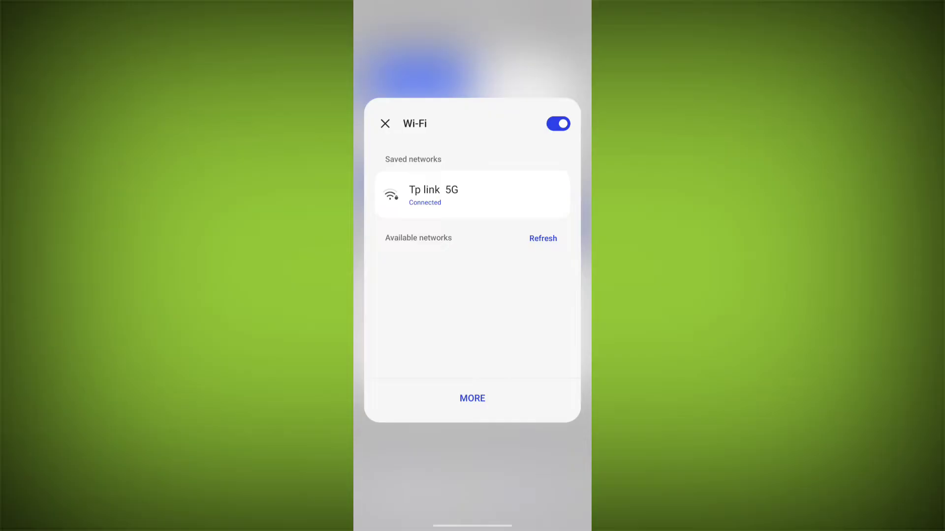
{"action": "left_click", "coordinate": [542, 239]}
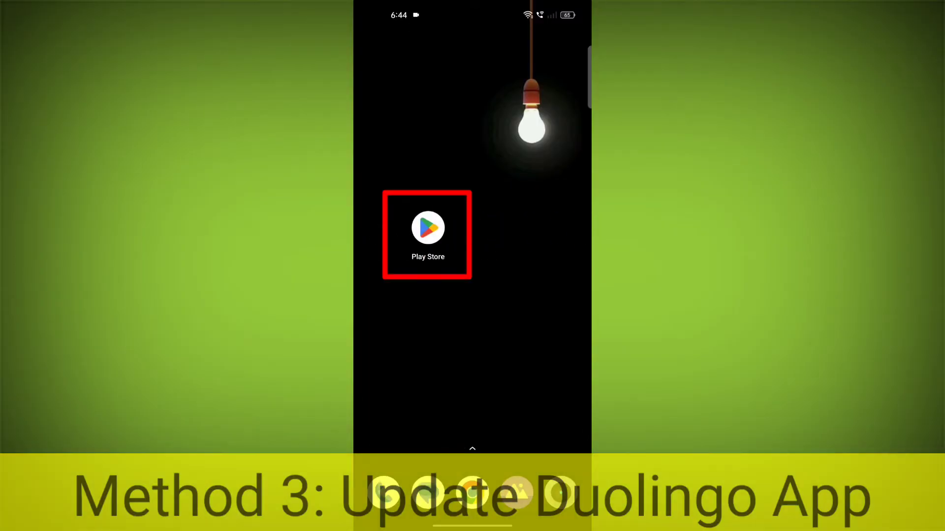
Step: Search Google Play Store for 'duo' and pick the duolingo suggestion to check for updates
{"action": "left_click", "coordinate": [427, 228]}
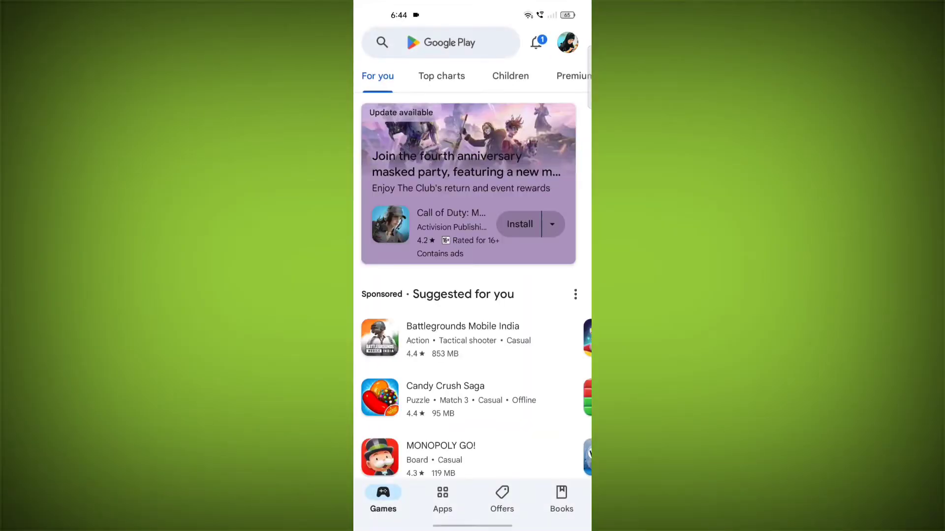
{"action": "type", "text": "duo"}
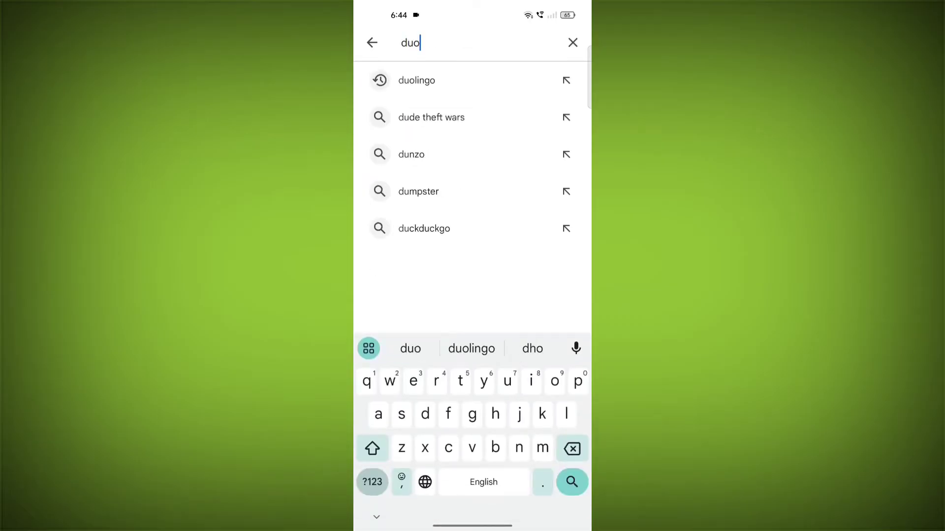
{"action": "left_click", "coordinate": [416, 80]}
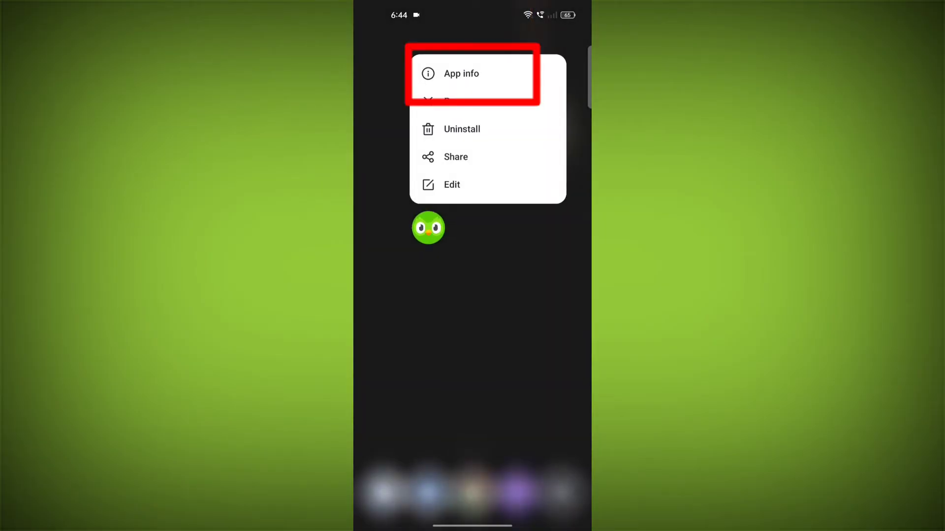
Step: From Duolingo's App info, force-stop it and permanently clear its storage data
{"action": "left_click", "coordinate": [473, 74]}
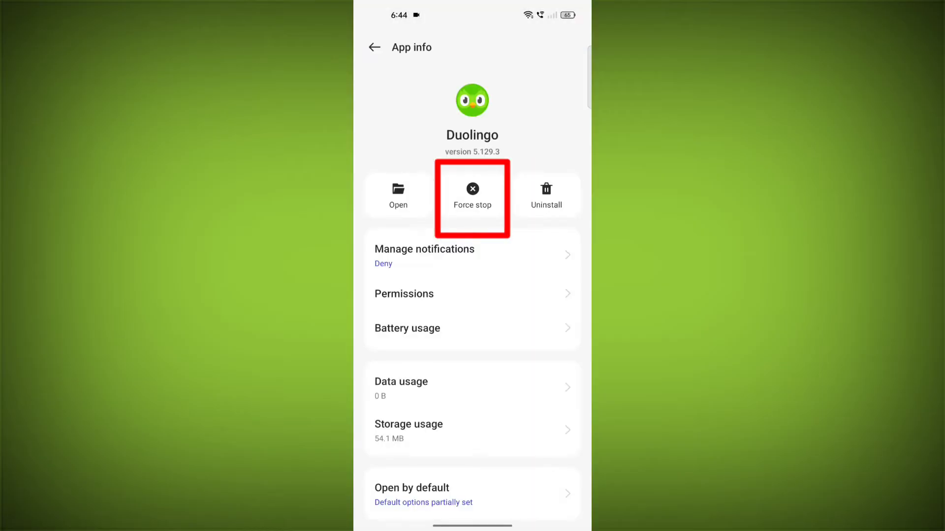
{"action": "left_click", "coordinate": [471, 195]}
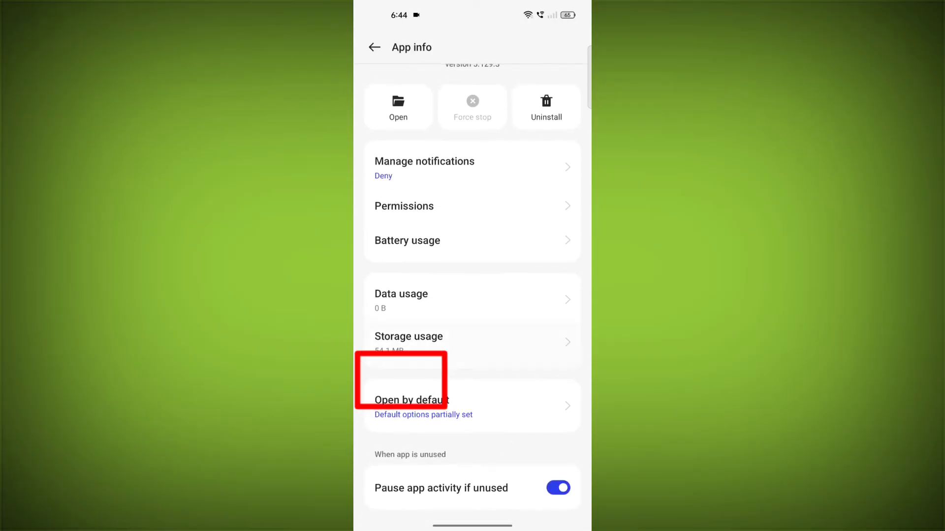
{"action": "left_click", "coordinate": [408, 336]}
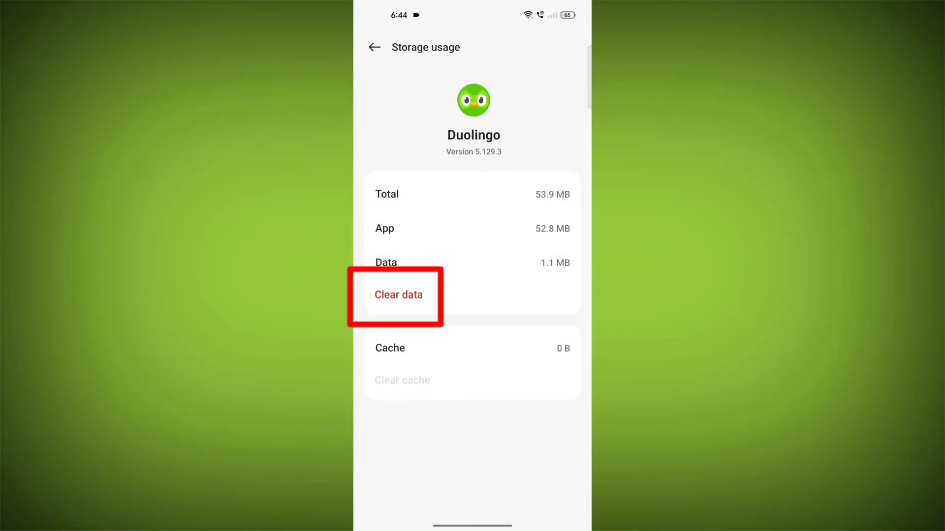
{"action": "left_click", "coordinate": [399, 295]}
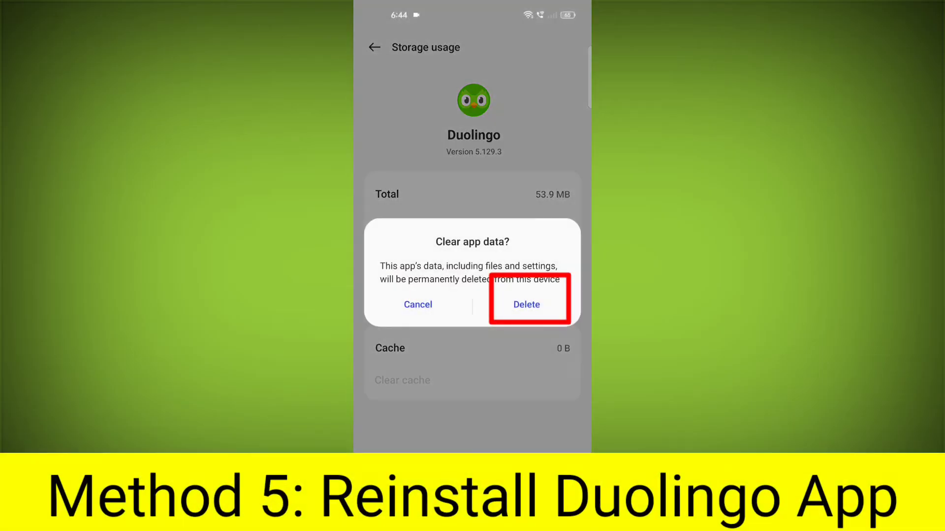
{"action": "left_click", "coordinate": [526, 304]}
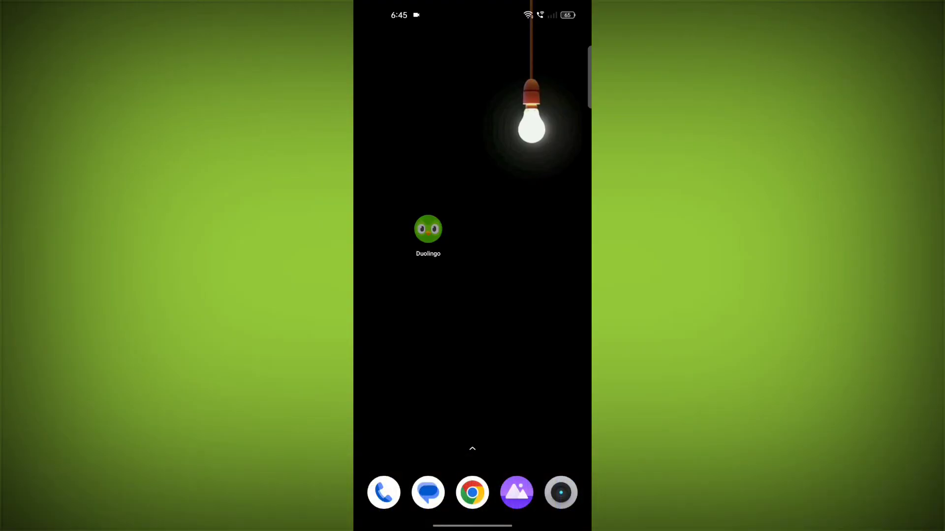
Step: Uninstall Duolingo from the phone, then reinstall it from Google Play Store
{"action": "left_click", "coordinate": [428, 227]}
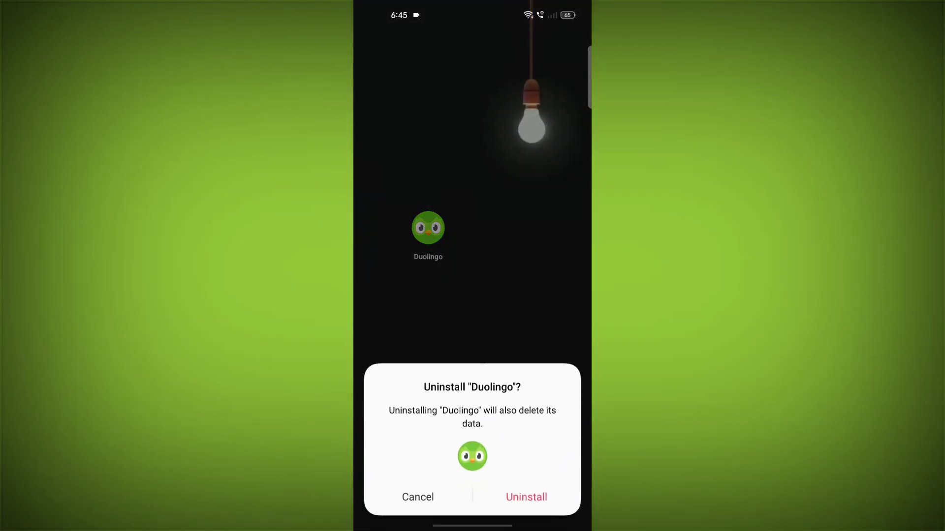
{"action": "left_click", "coordinate": [525, 497]}
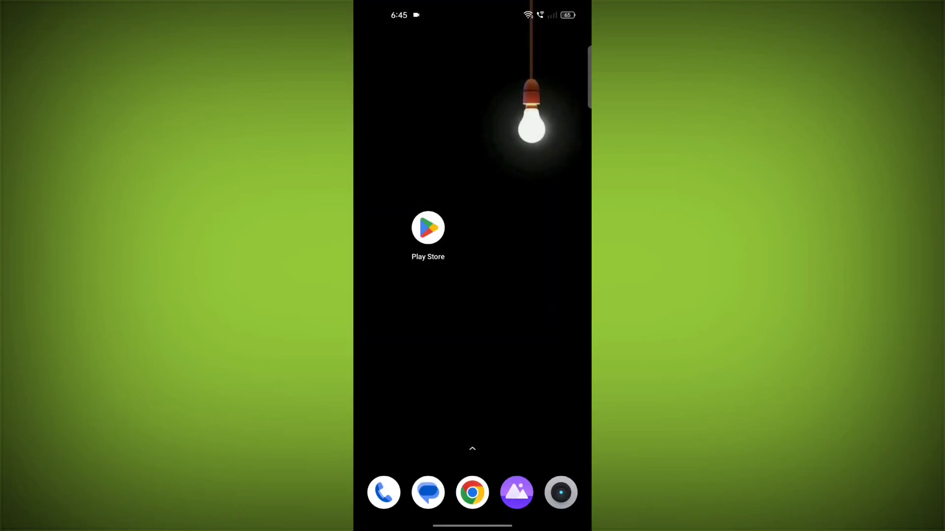
{"action": "left_click", "coordinate": [427, 227]}
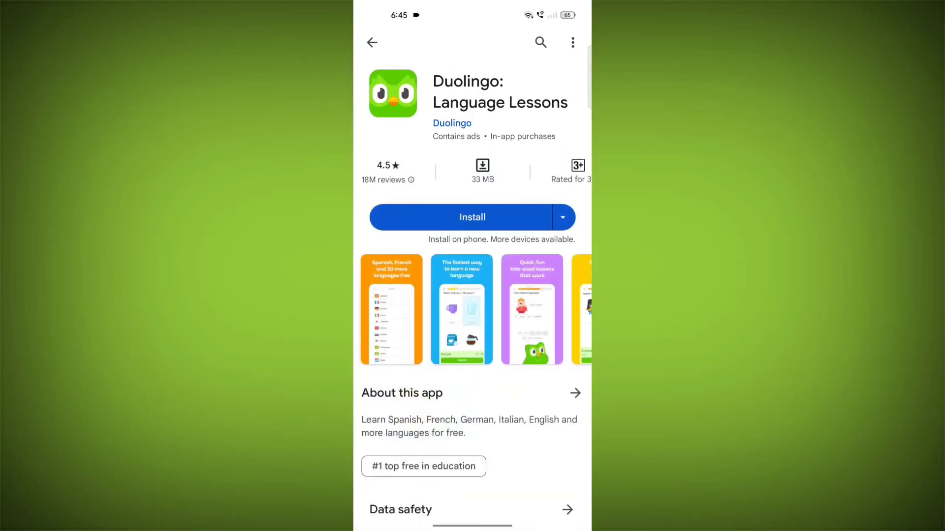
{"action": "left_click", "coordinate": [472, 217]}
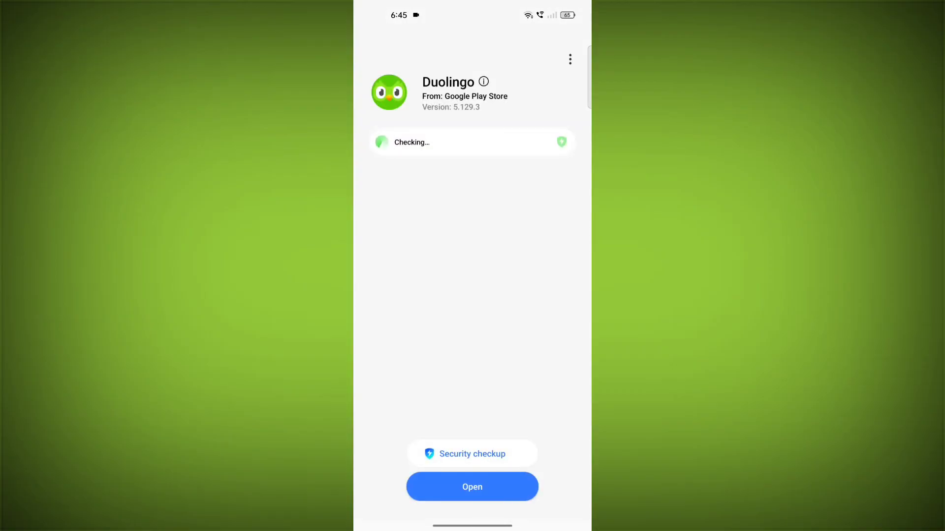
Step: Launch the newly installed Duolingo to its welcome screen
{"action": "left_click", "coordinate": [471, 486]}
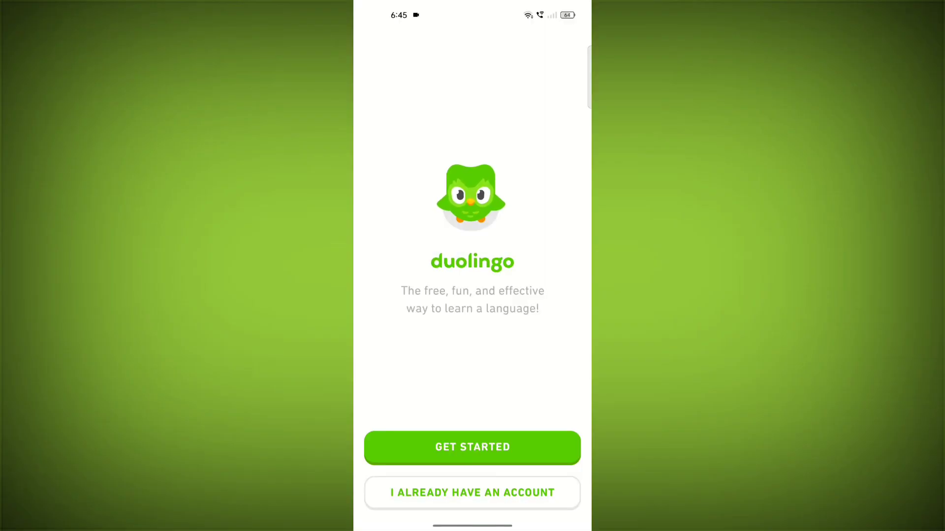